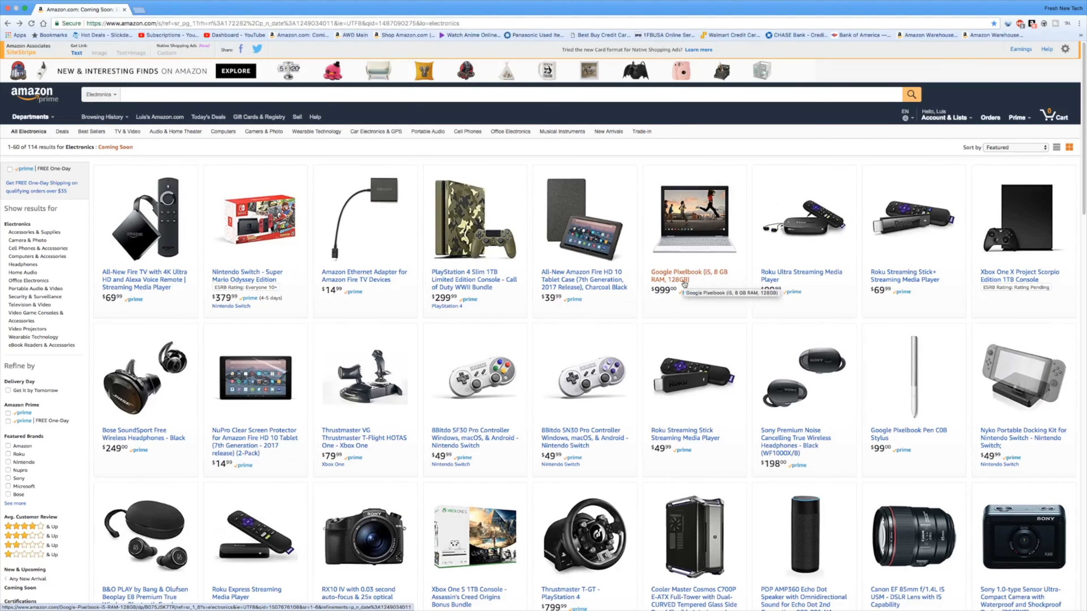
- Open the Google Pixelbook (i5, 8 GB RAM, 128GB) listing from the Coming Soon electronics results
{"action": "left_click", "coordinate": [673, 275]}
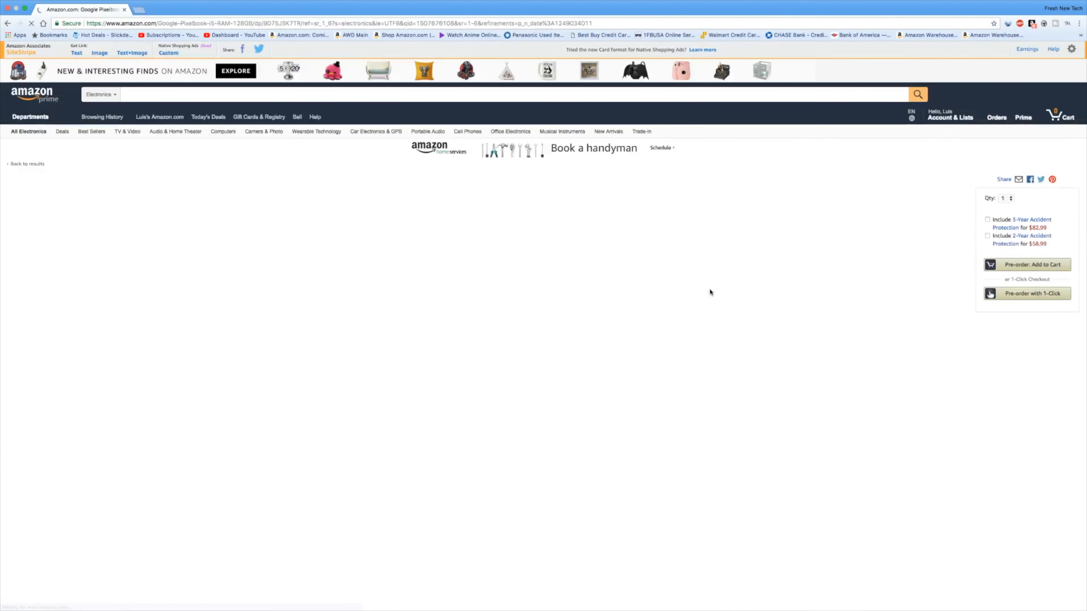